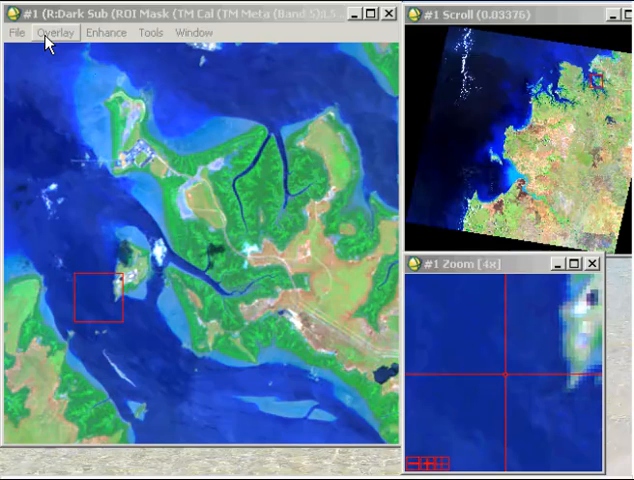
- Open the ROI Tool from the image window's Overlay menu
click(56, 33)
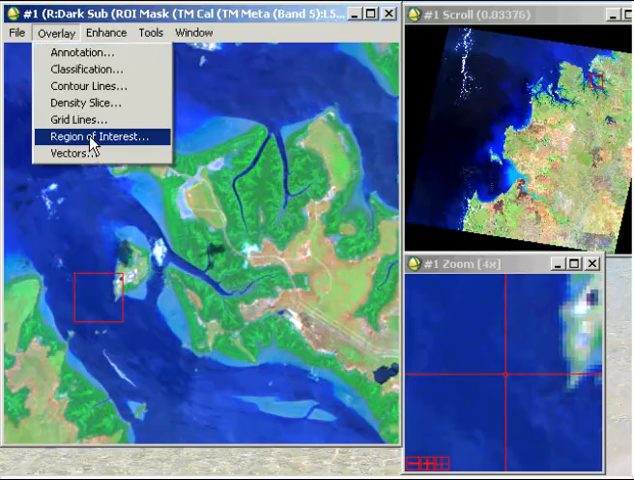
click(99, 137)
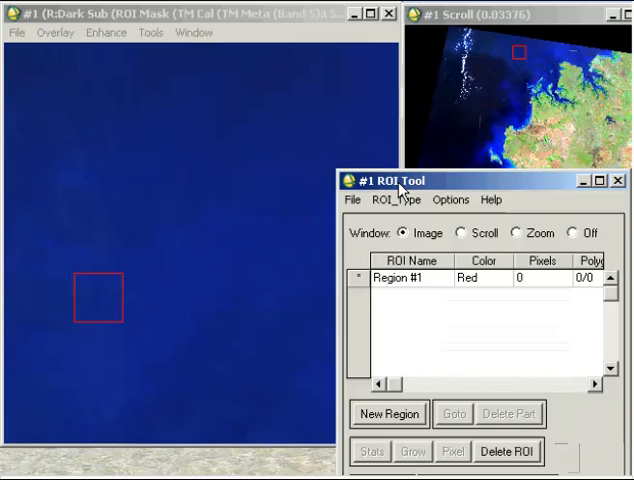
- Rename the first region 'Water' and give it Blue from Colors 1-20
double_click(404, 278)
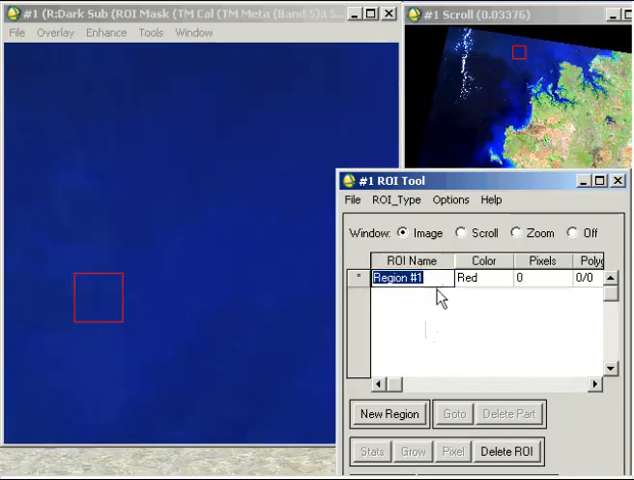
text(Water)
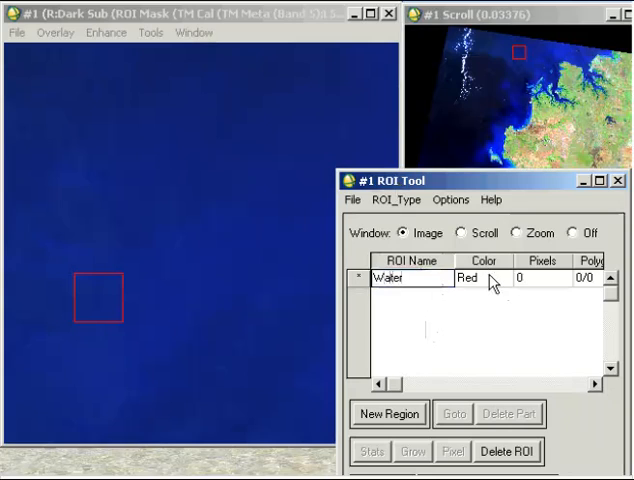
click(466, 278)
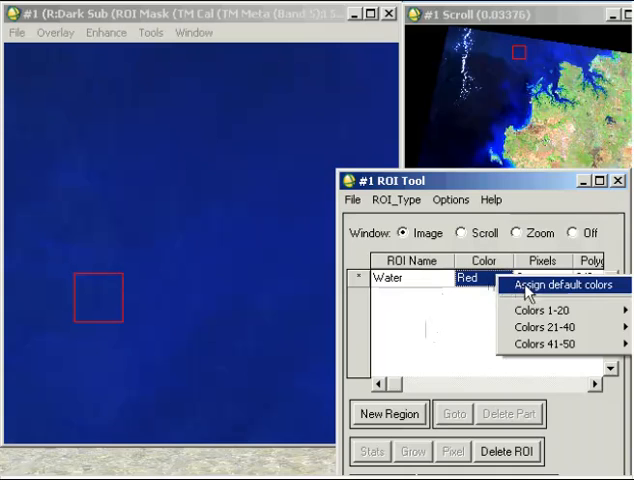
click(563, 288)
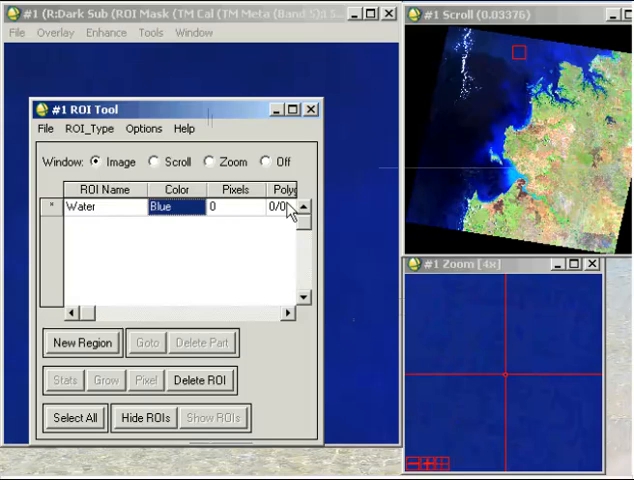
mouse_move(235, 120)
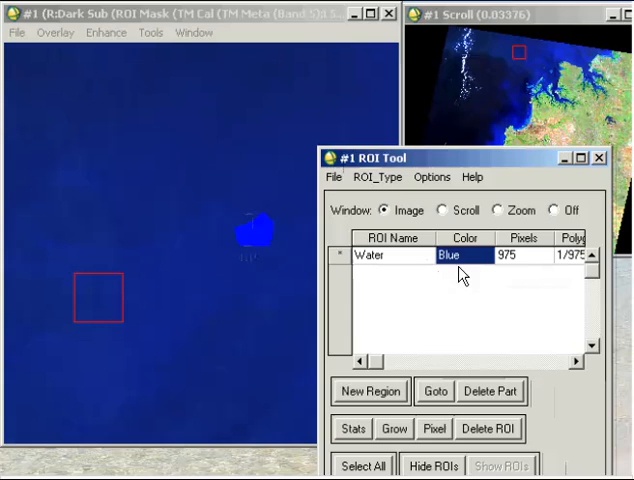
mouse_move(505, 167)
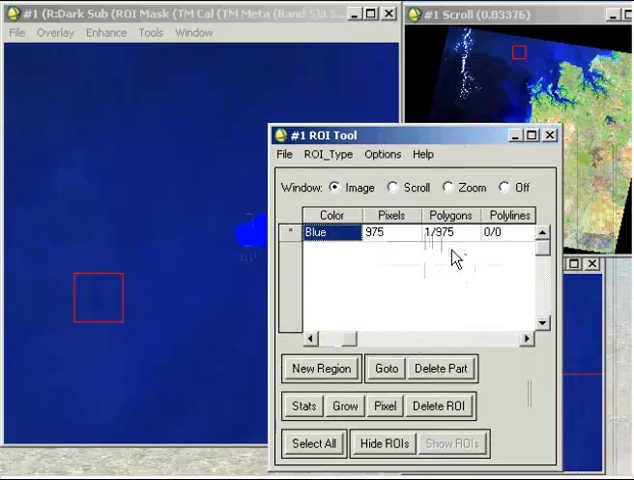
mouse_move(455, 145)
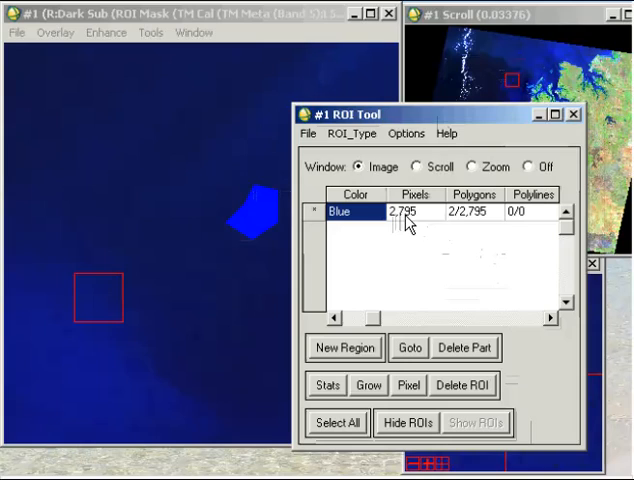
mouse_move(454, 227)
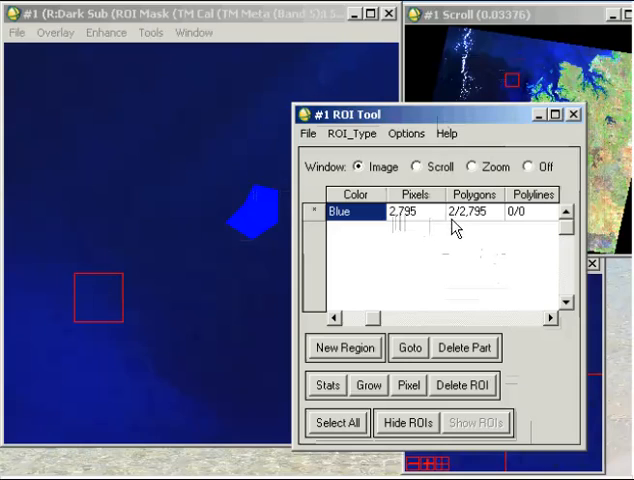
mouse_move(478, 230)
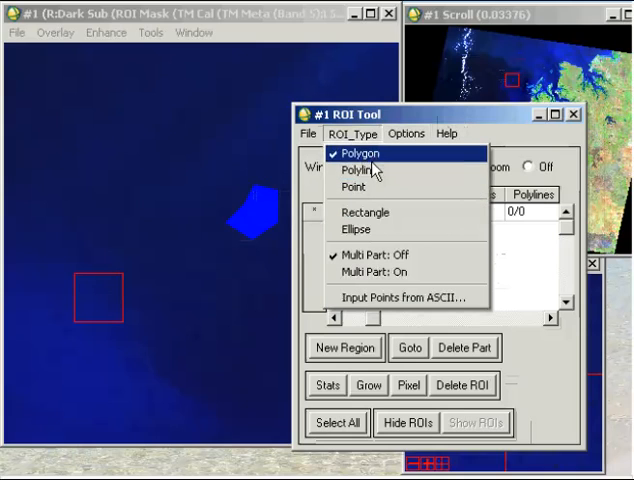
mouse_move(365, 212)
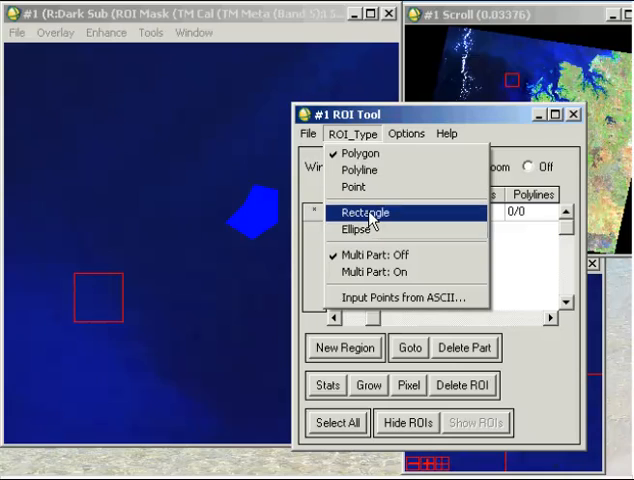
- Set the ROI drawing type to Rectangle
click(365, 212)
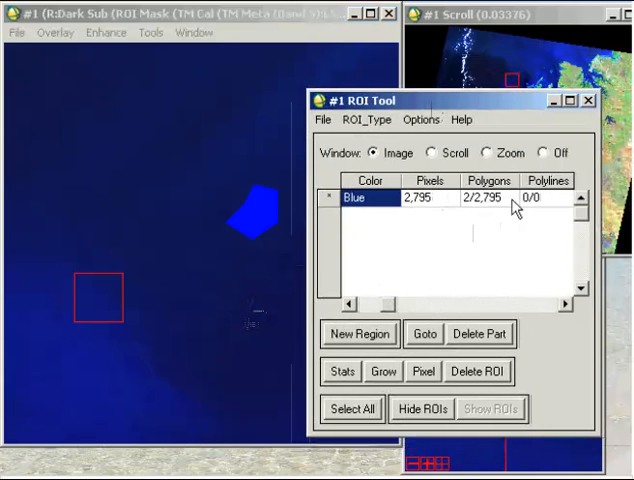
mouse_move(490, 220)
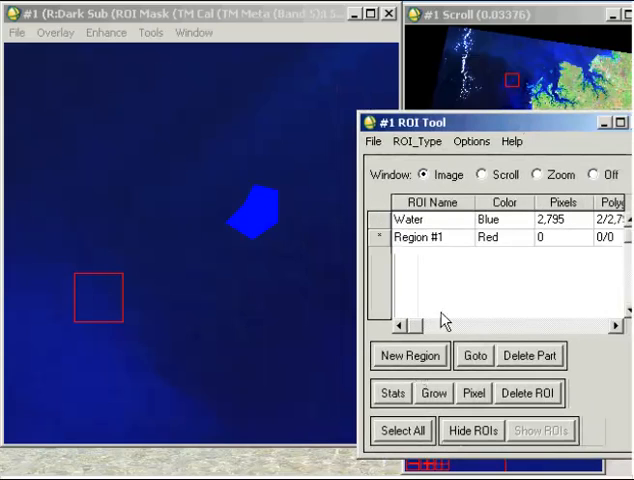
- Rename the second region 'Mangroves' and set its colour to green
double_click(430, 237)
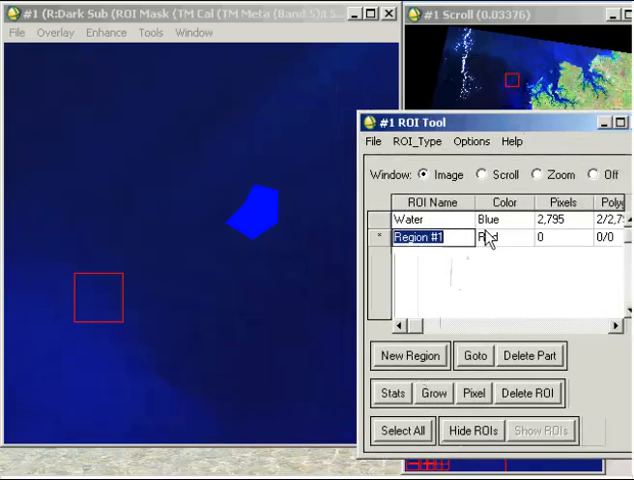
text(Mangroves)
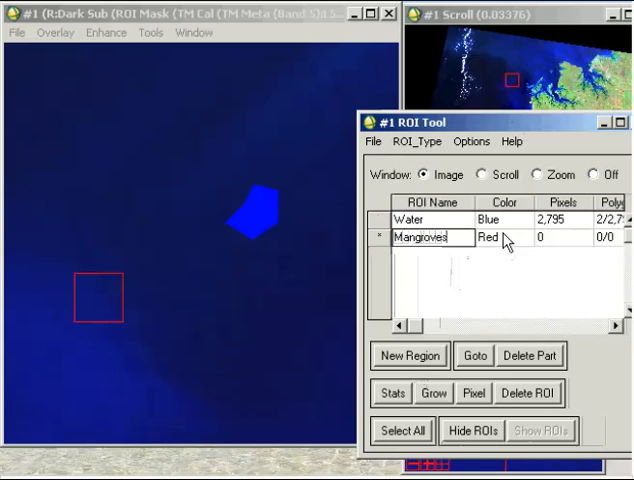
click(490, 238)
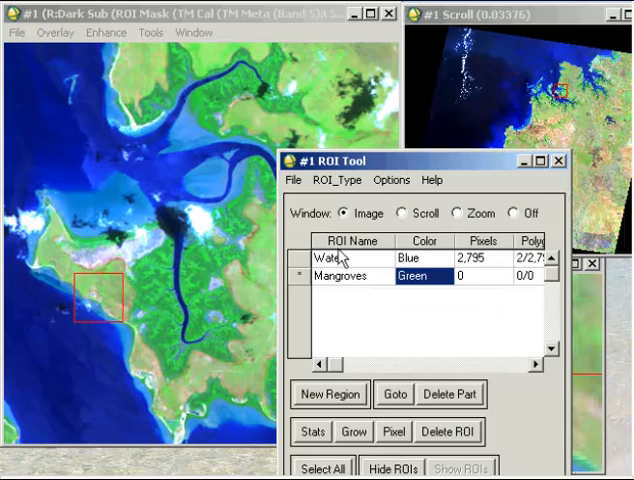
- Switch off region drawing in the image window
click(517, 213)
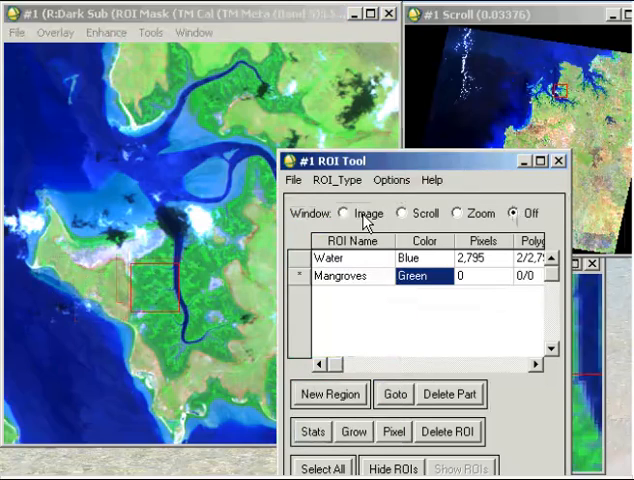
mouse_move(475, 222)
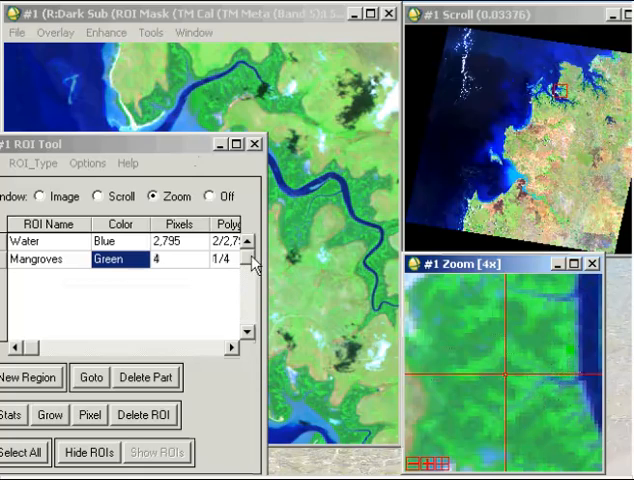
mouse_move(155, 270)
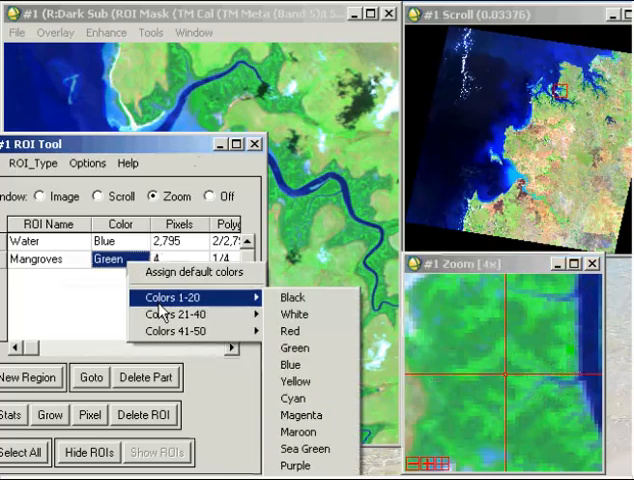
mouse_move(290, 297)
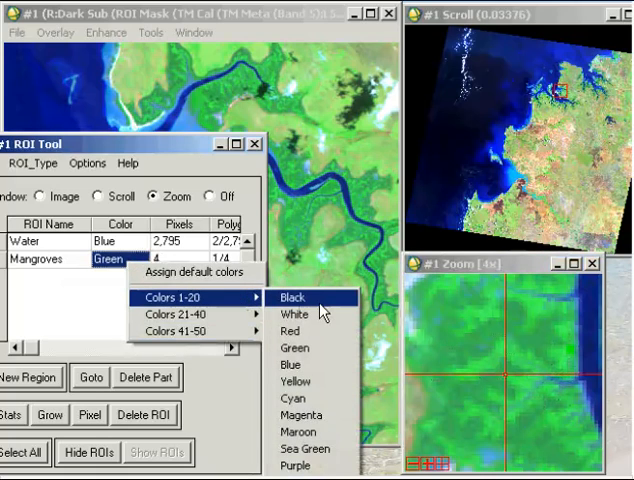
- Change the Mangroves region colour to Red
click(288, 331)
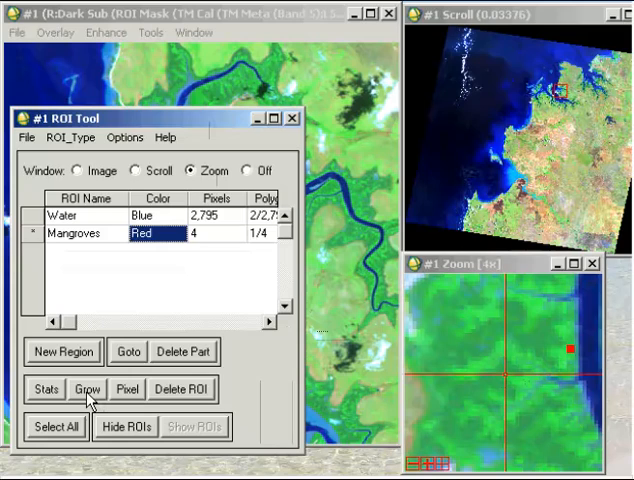
- Reject the 5-pixel growth and regrow Mangroves at a 2.00 Std Dev multiplier
click(87, 389)
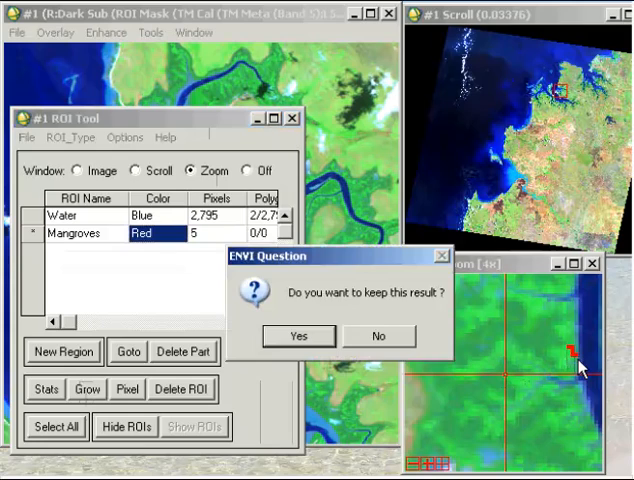
mouse_move(245, 290)
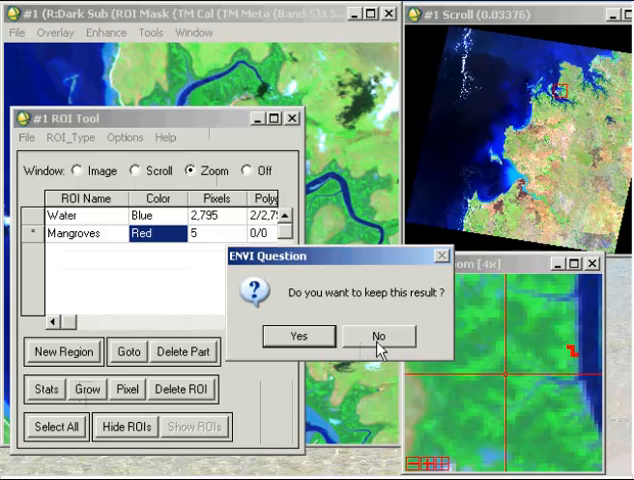
click(378, 335)
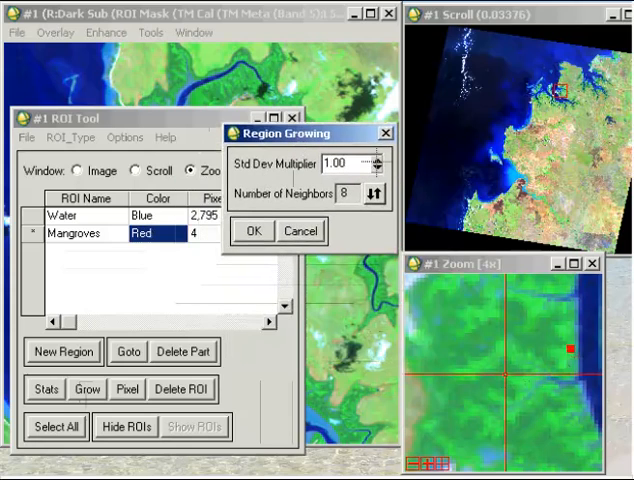
click(378, 159)
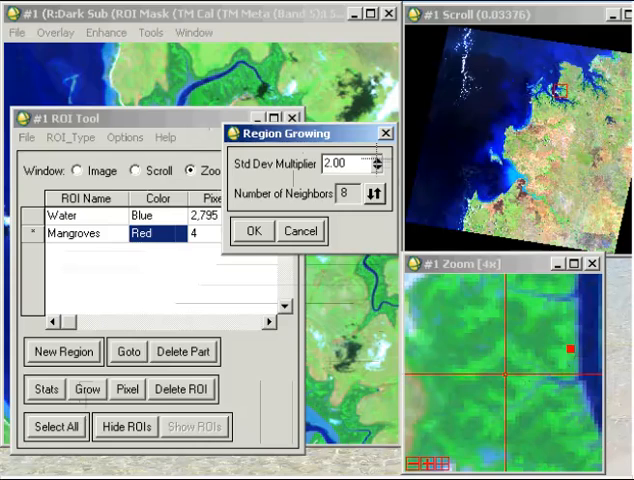
click(252, 231)
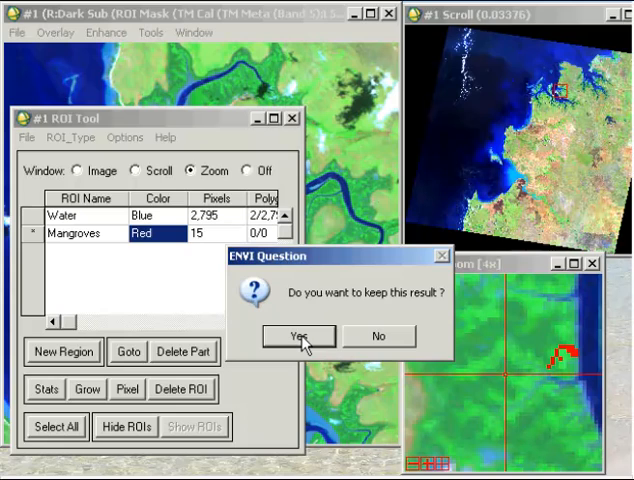
- Keep the 15-pixel Mangroves growth, then grow again and accept, staying at 15 pixels
click(297, 335)
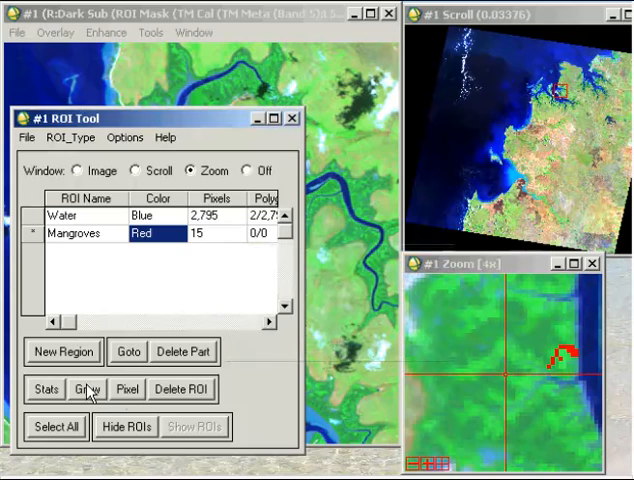
click(86, 389)
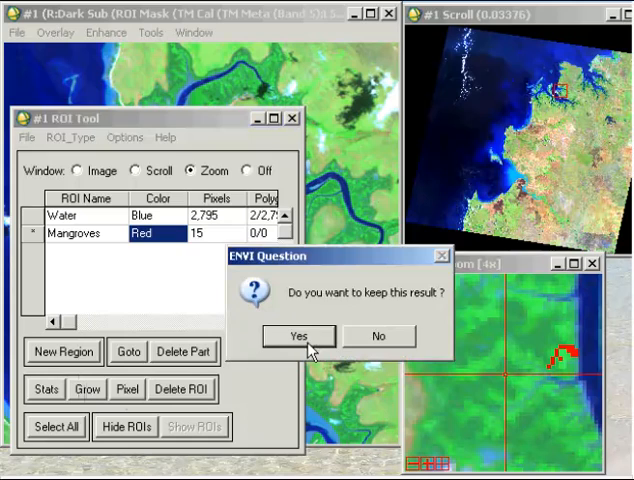
click(296, 336)
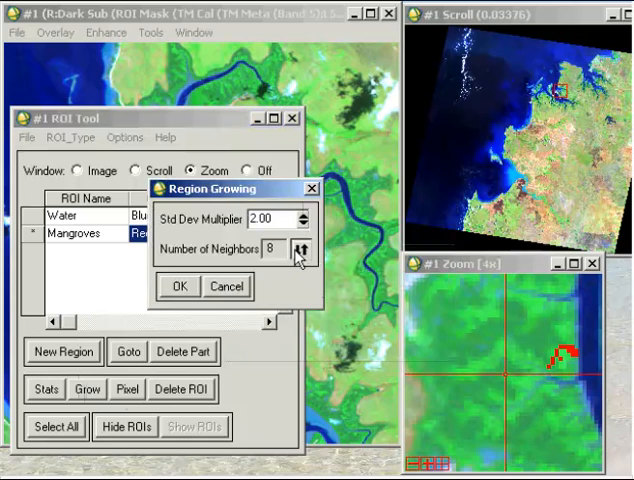
click(179, 286)
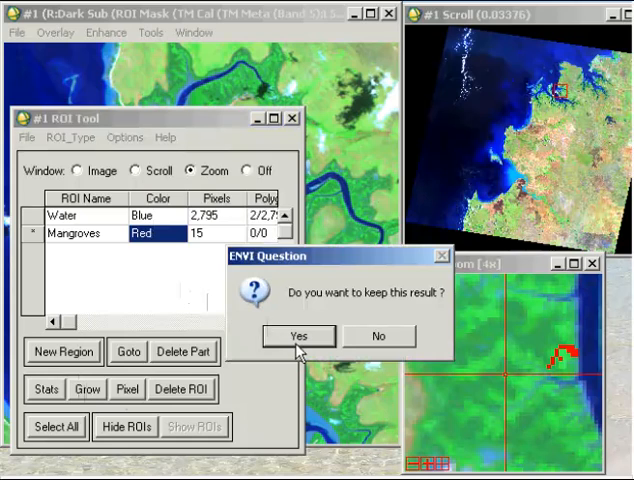
click(298, 335)
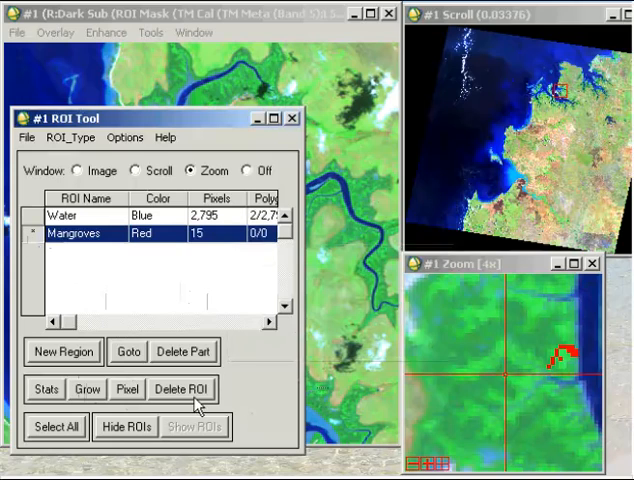
mouse_move(195, 390)
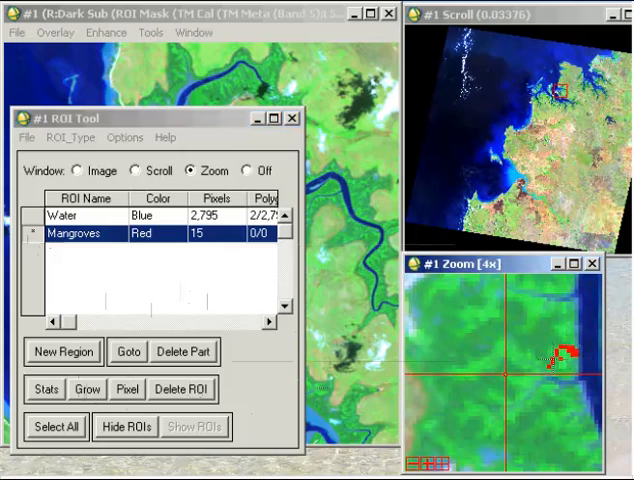
- Delete the Mangroves ROI and create a new seed region, Region #1
click(181, 389)
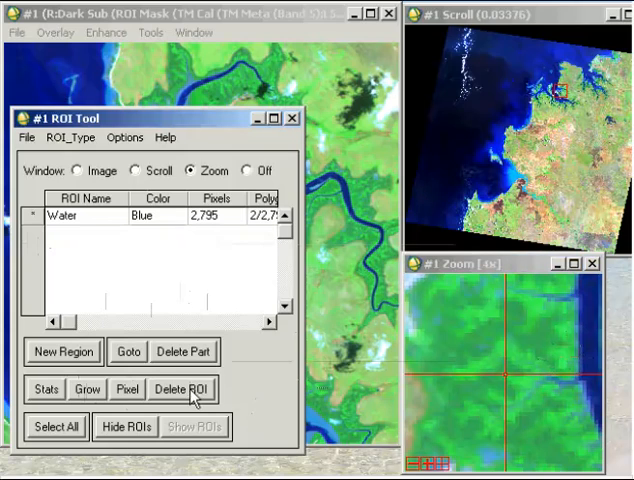
click(62, 351)
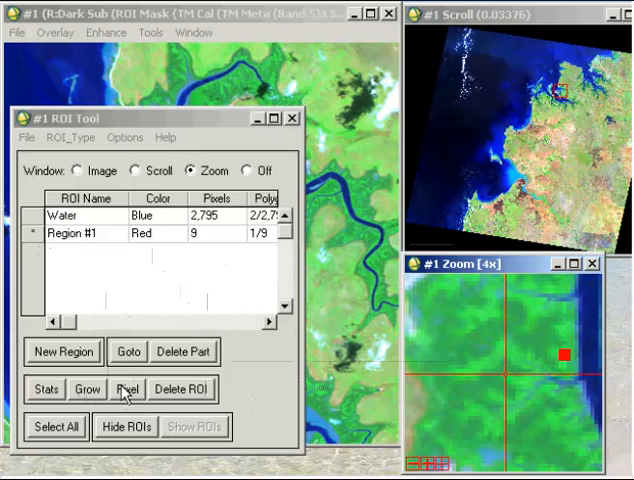
- Grow Region #1 from its seed and keep the 7,056-pixel result
click(87, 389)
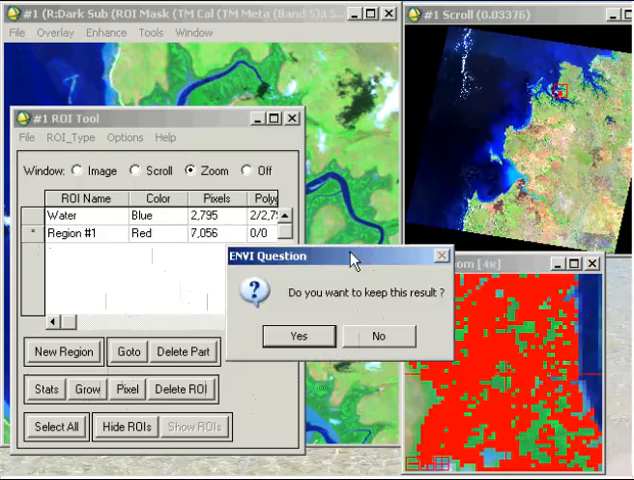
click(297, 335)
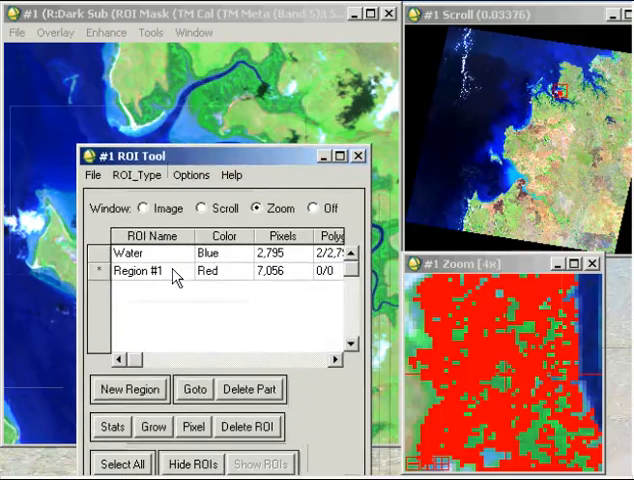
- Rename the red 7,056-pixel Region #1 to 'Mangroves' in the ROI Tool
double_click(140, 271)
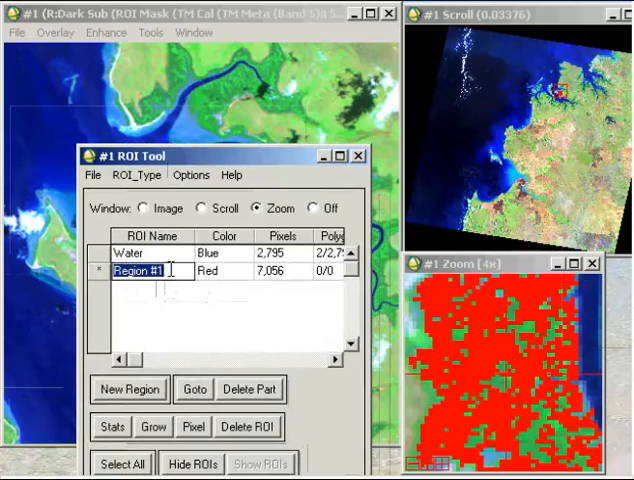
text(Mangroves)
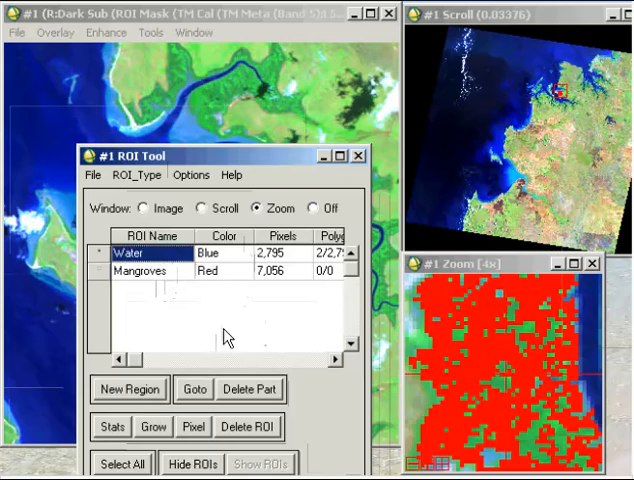
mouse_move(233, 338)
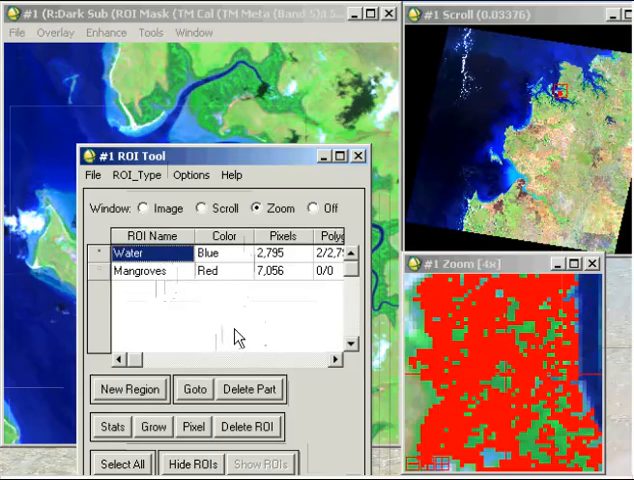
mouse_move(250, 333)
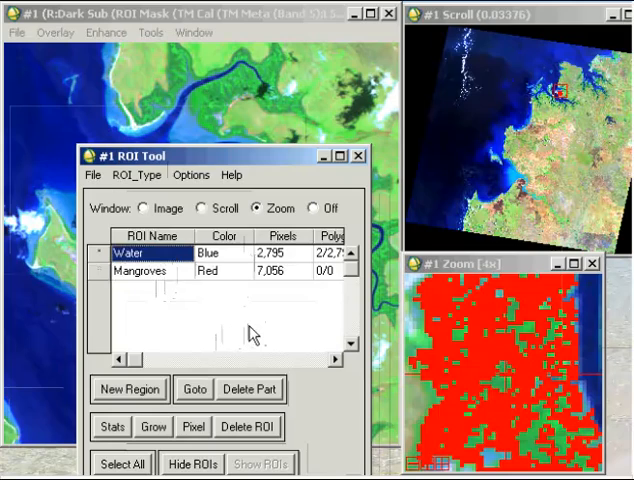